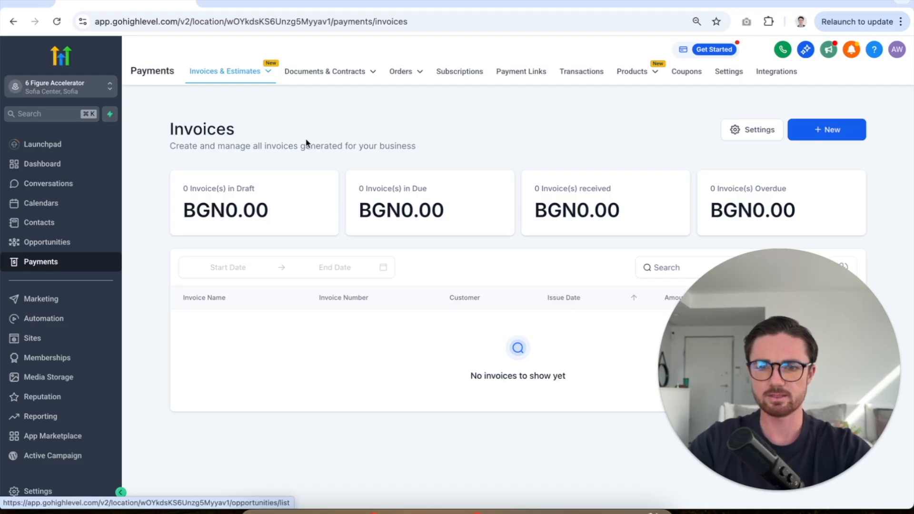
{"action": "mouse_move", "coordinate": [318, 102]}
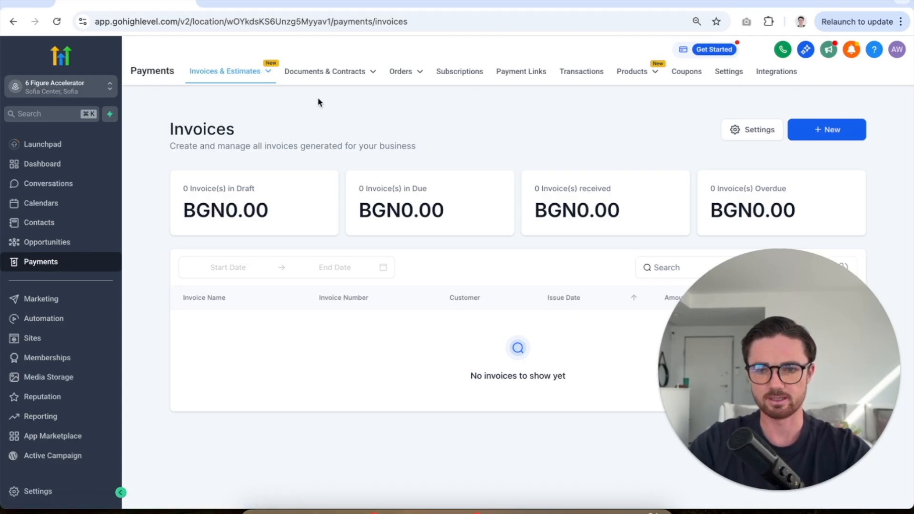
Go to the Documents & Contracts Templates page under Payments.
{"action": "left_click", "coordinate": [326, 72]}
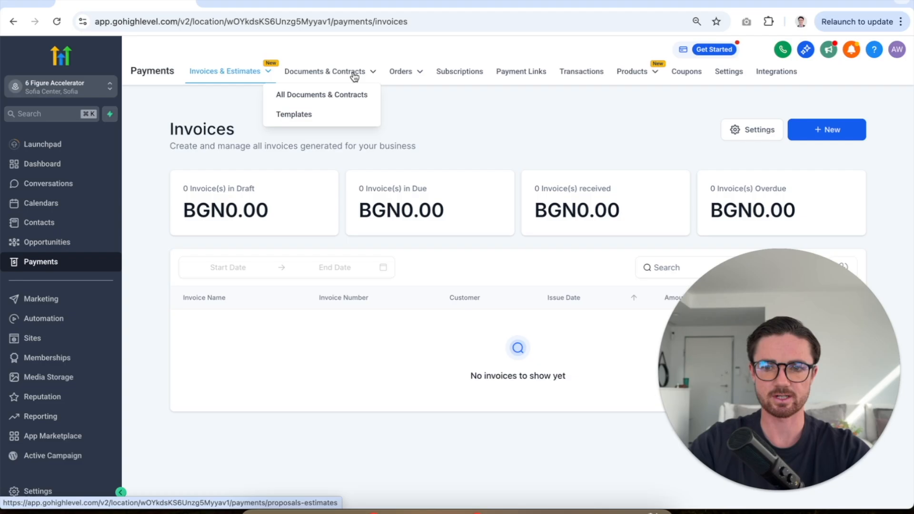
{"action": "left_click", "coordinate": [295, 114]}
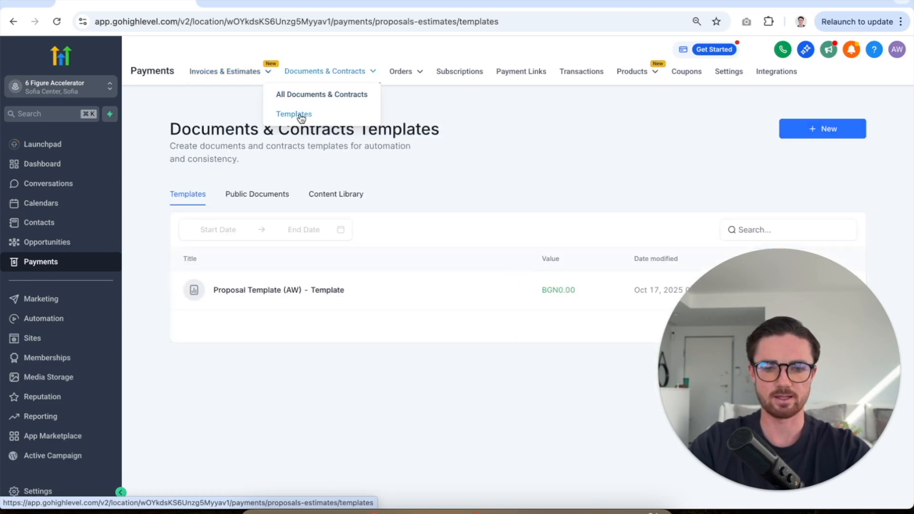
{"action": "left_click", "coordinate": [295, 113]}
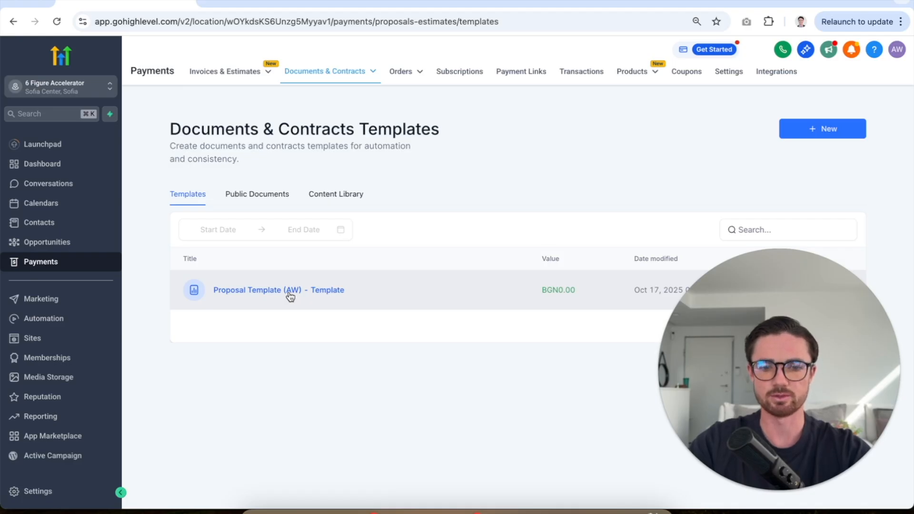
Load the 'Proposal Template (AW)' into the document editor and focus its opening paragraph.
{"action": "left_click", "coordinate": [279, 290]}
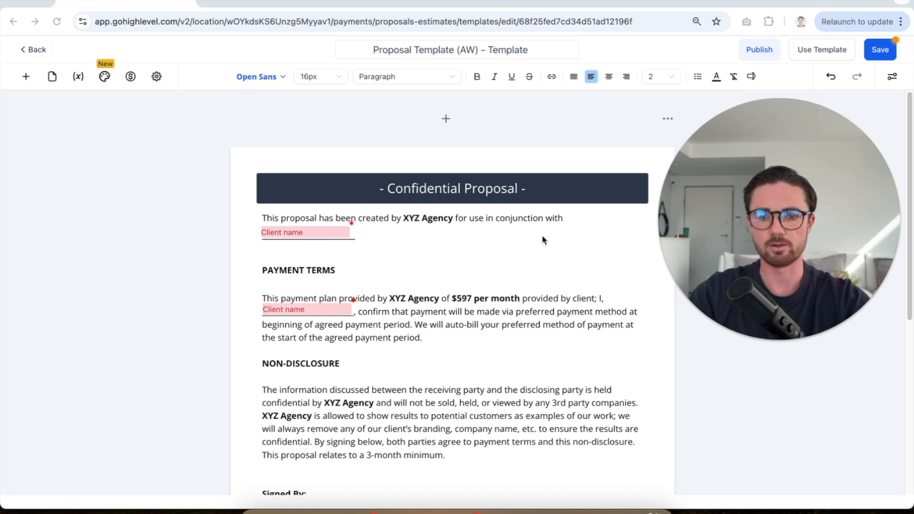
{"action": "mouse_move", "coordinate": [489, 239]}
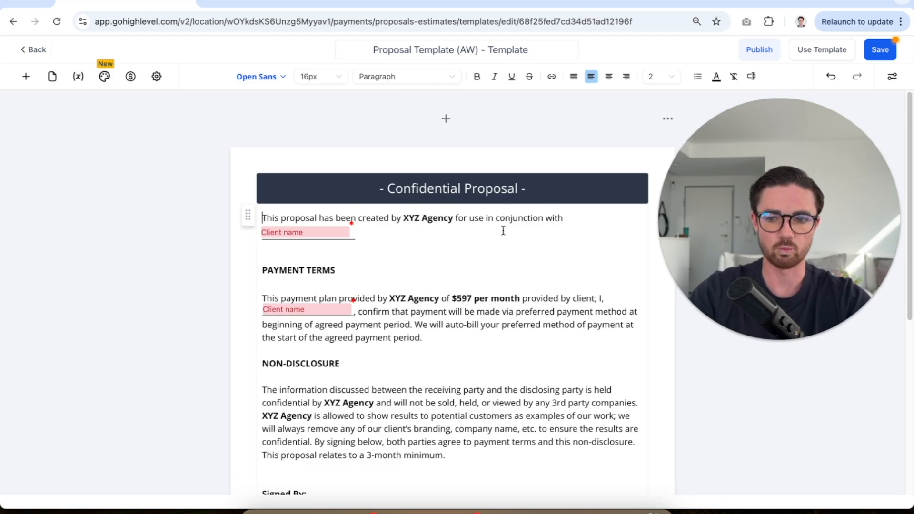
{"action": "left_click", "coordinate": [306, 232]}
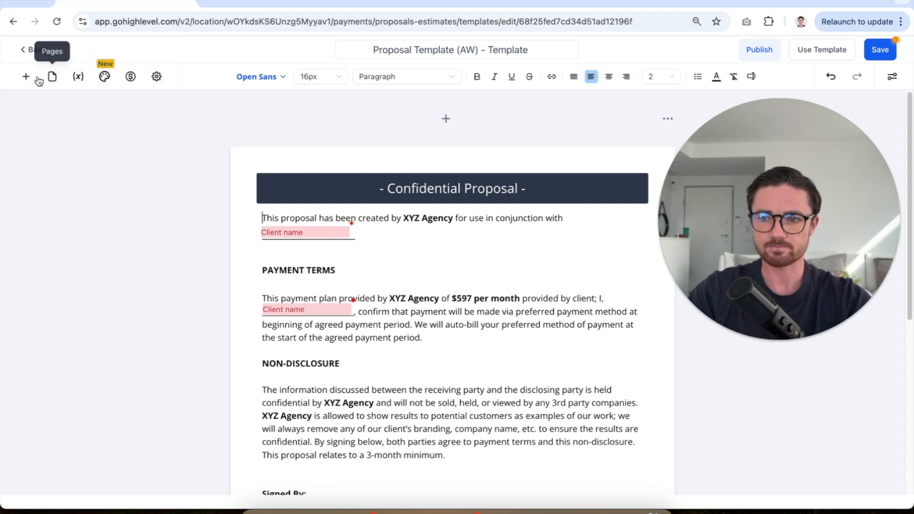
{"action": "left_click", "coordinate": [25, 76]}
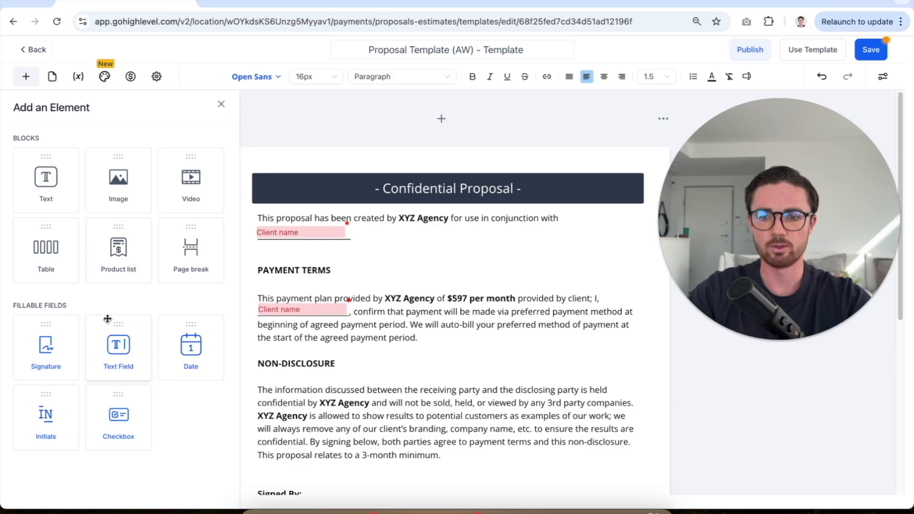
{"action": "left_click", "coordinate": [301, 232]}
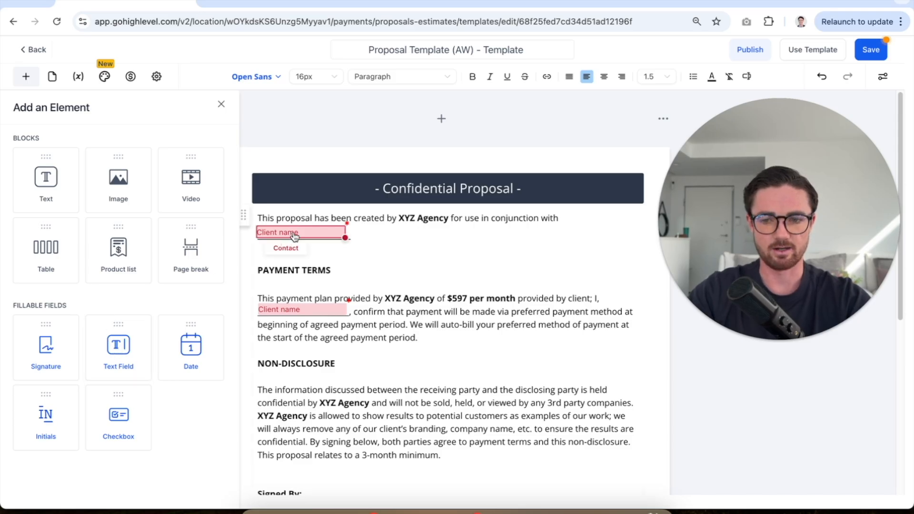
{"action": "left_click", "coordinate": [300, 232]}
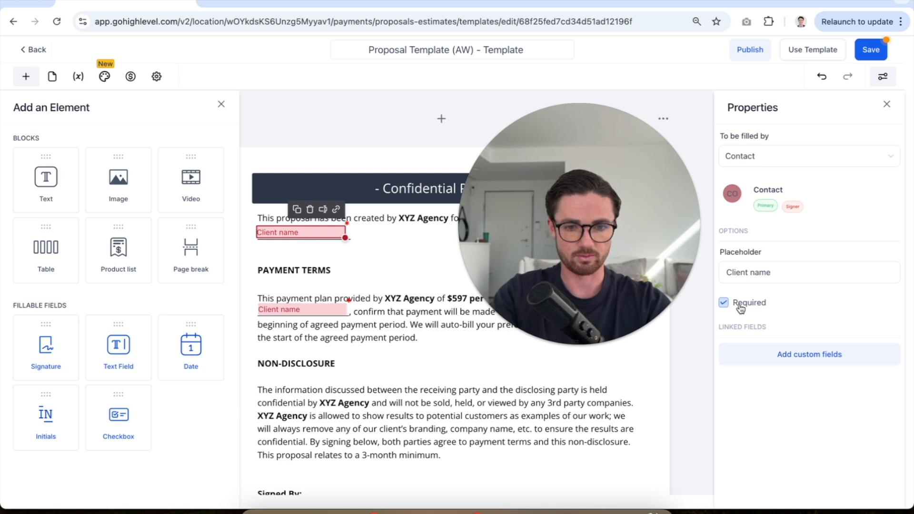
{"action": "left_click", "coordinate": [723, 303]}
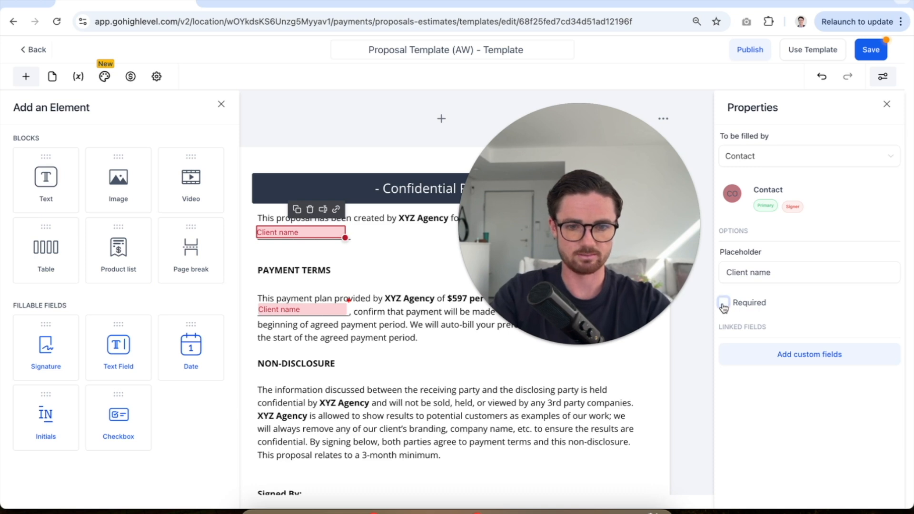
{"action": "left_click", "coordinate": [723, 302]}
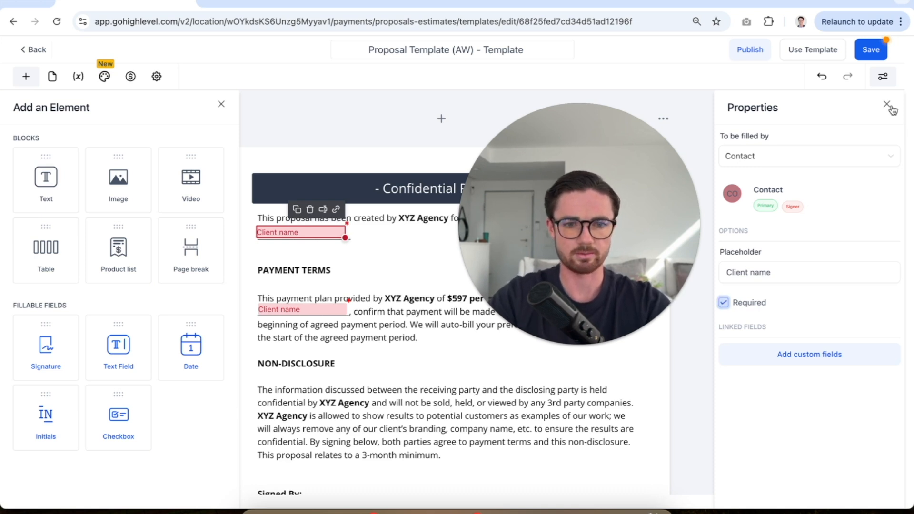
{"action": "left_click", "coordinate": [892, 109]}
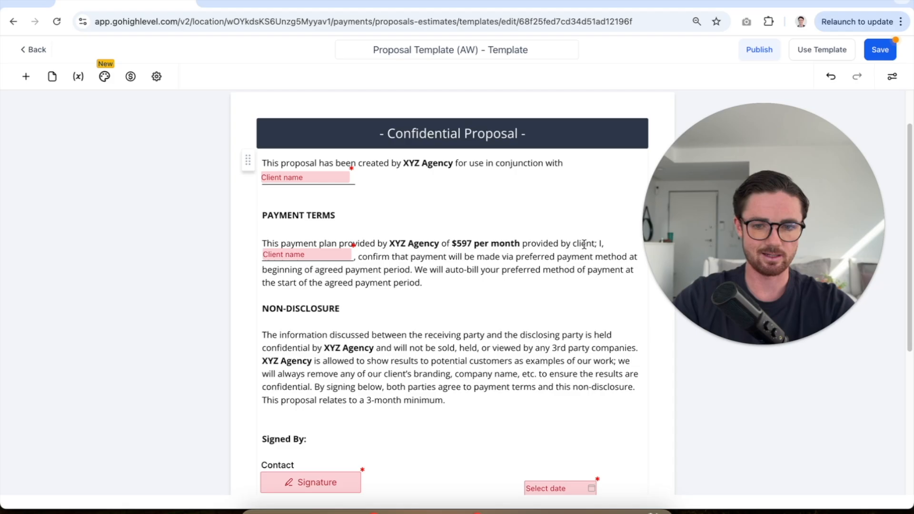
{"action": "left_click", "coordinate": [305, 255]}
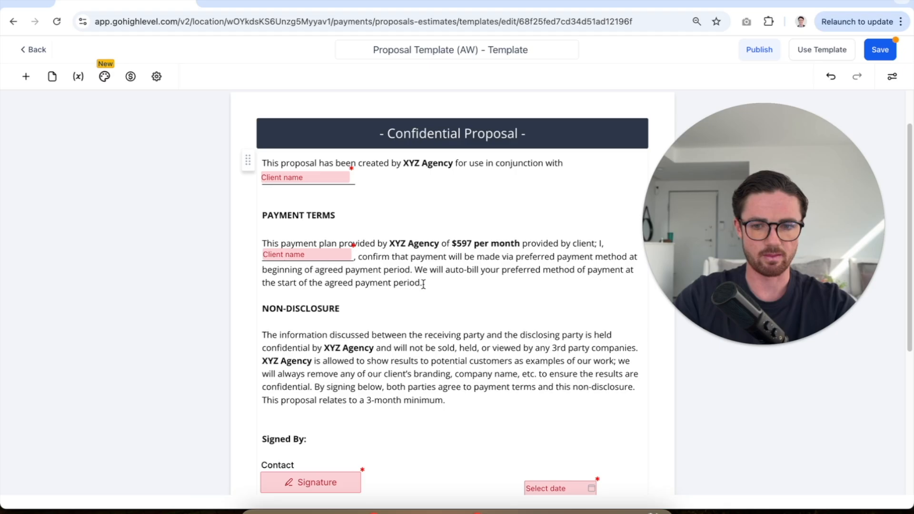
{"action": "left_click_drag", "start_coordinate": [415, 269], "coordinate": [512, 269]}
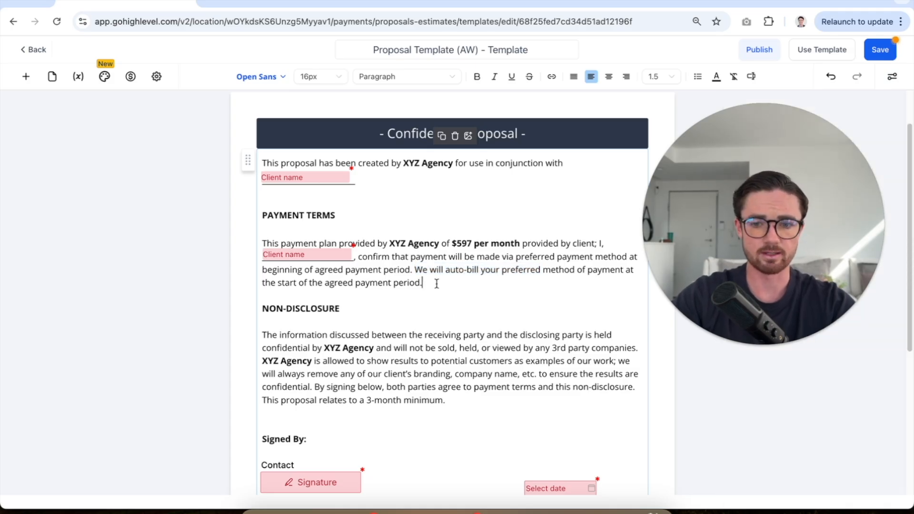
{"action": "scroll", "scroll_direction": "down", "scroll_amount": 3}
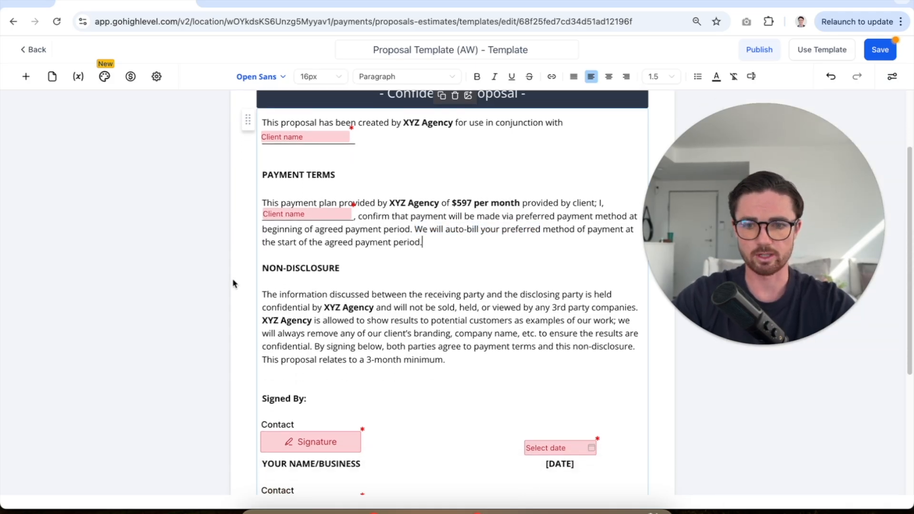
{"action": "scroll", "scroll_direction": "down", "scroll_amount": 3}
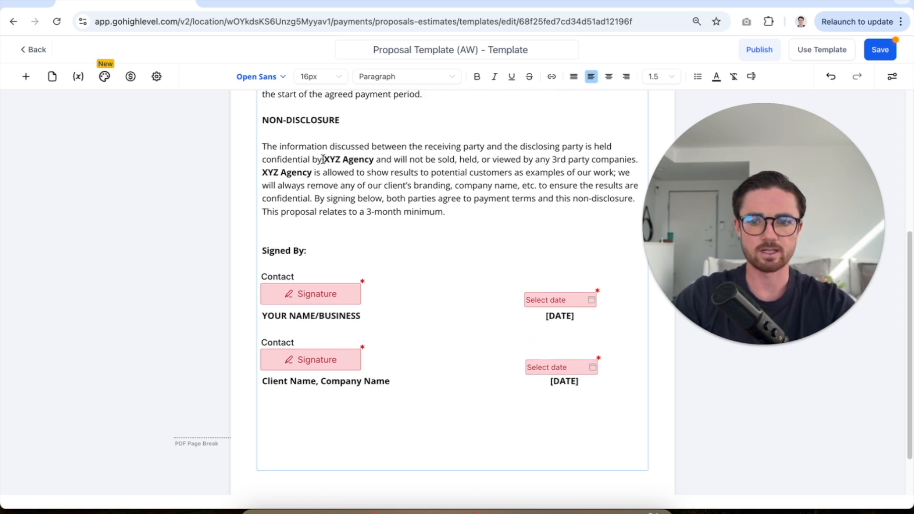
{"action": "left_click_drag", "start_coordinate": [415, 159], "coordinate": [510, 159]}
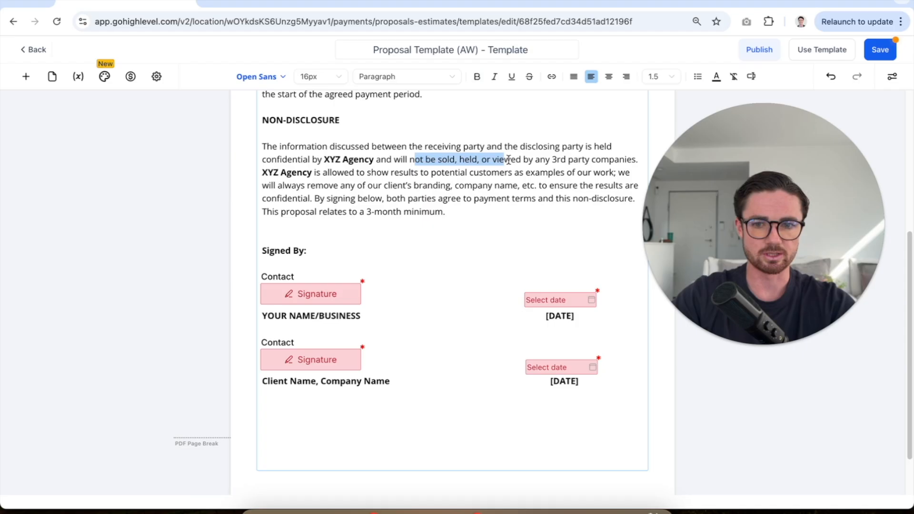
{"action": "left_click", "coordinate": [539, 159]}
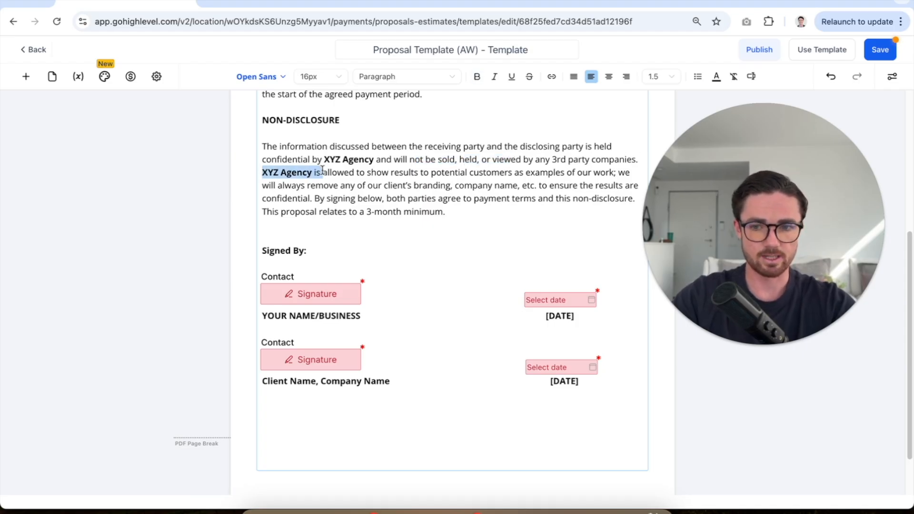
{"action": "scroll", "scroll_direction": "down", "scroll_amount": 3}
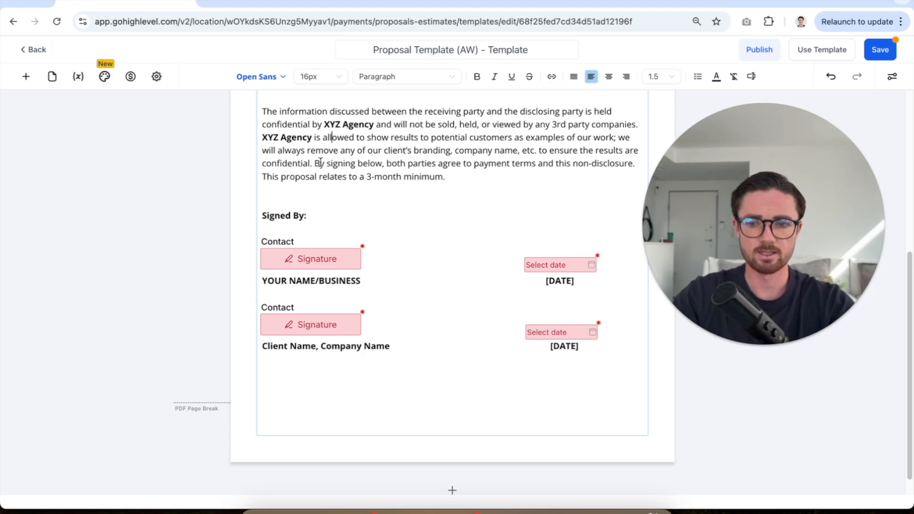
{"action": "double_click", "coordinate": [423, 177]}
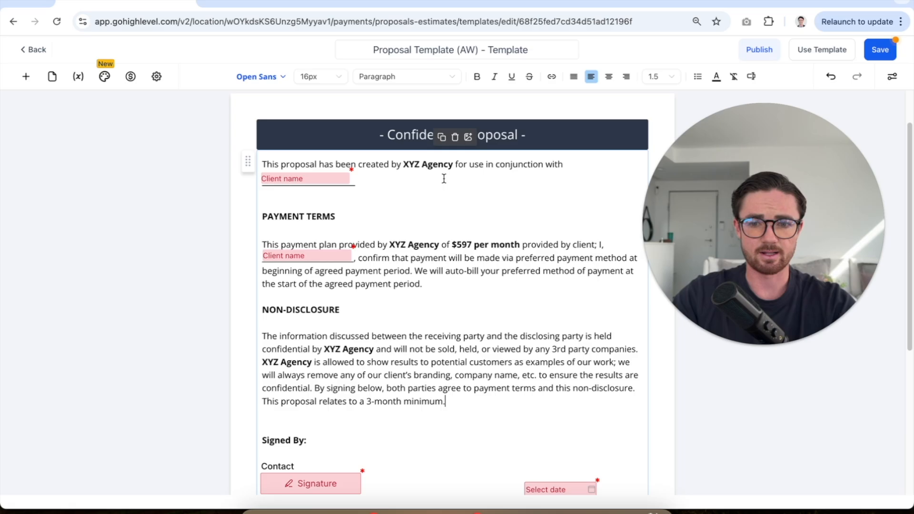
Scroll the template down to the Signed By section with both signature and date fields.
{"action": "scroll", "scroll_direction": "down", "scroll_amount": 3}
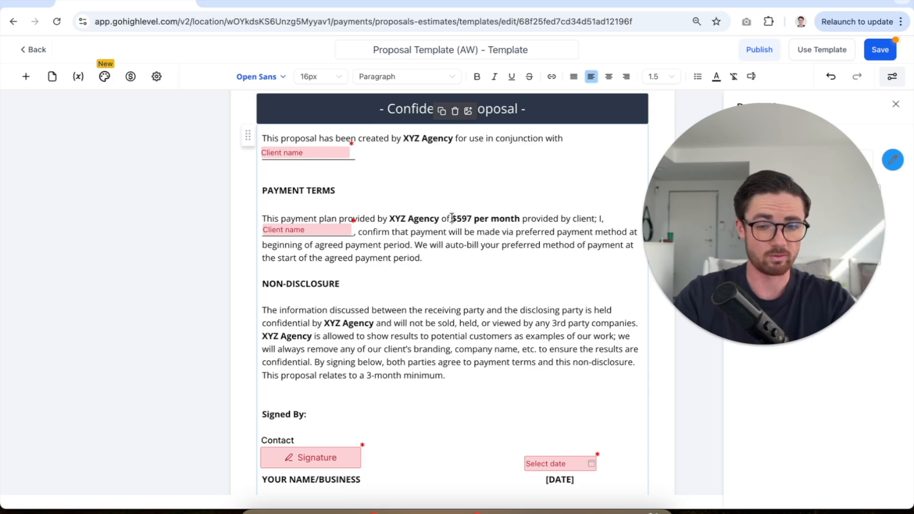
{"action": "left_click", "coordinate": [476, 76]}
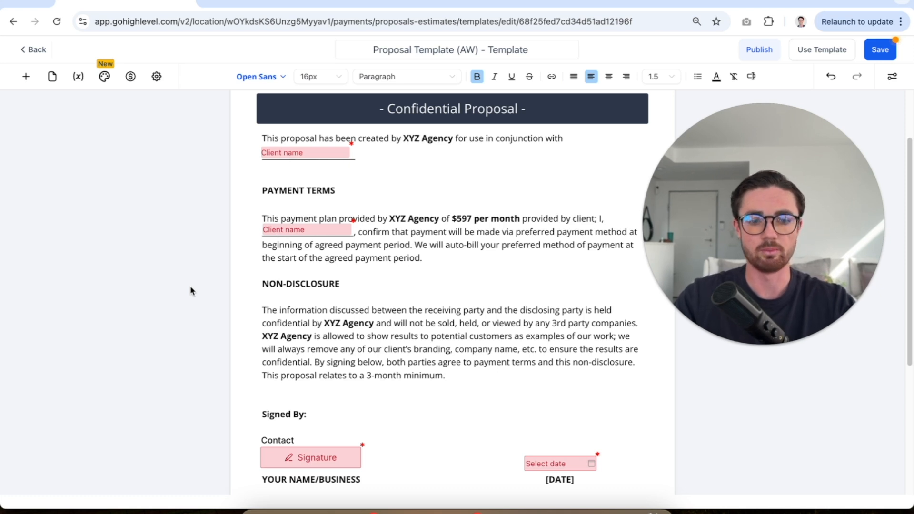
{"action": "scroll", "scroll_direction": "down", "scroll_amount": 3}
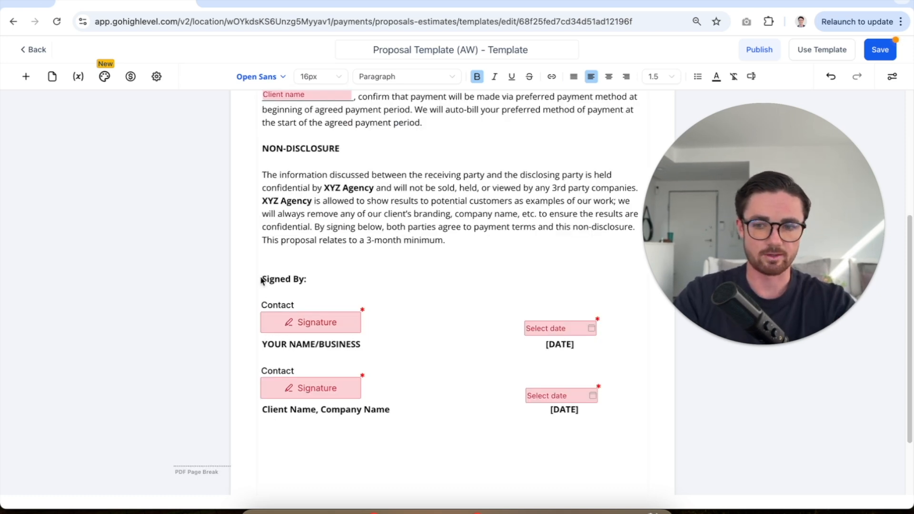
{"action": "mouse_move", "coordinate": [349, 275]}
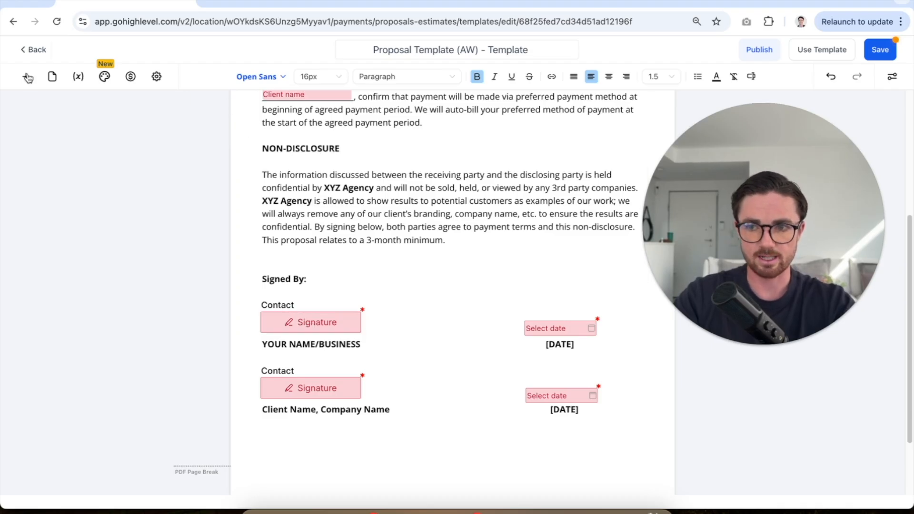
{"action": "left_click", "coordinate": [27, 76]}
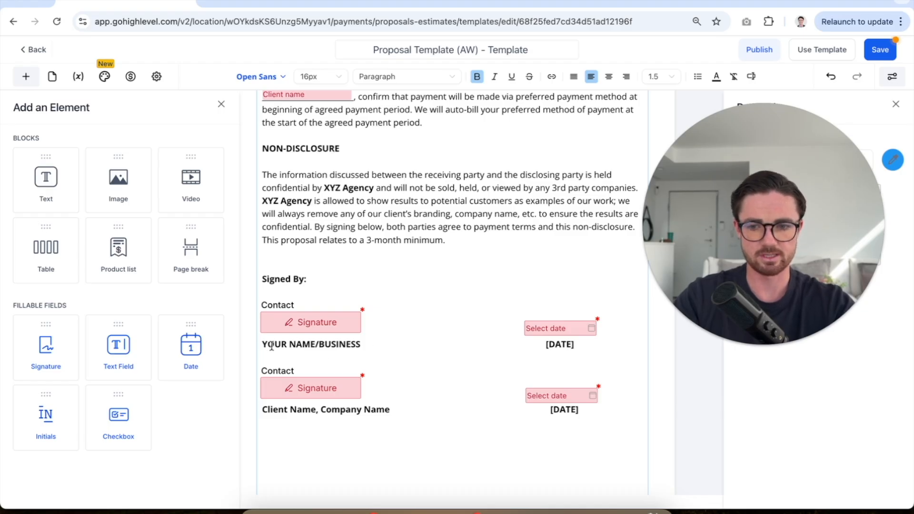
{"action": "triple_click", "coordinate": [310, 344]}
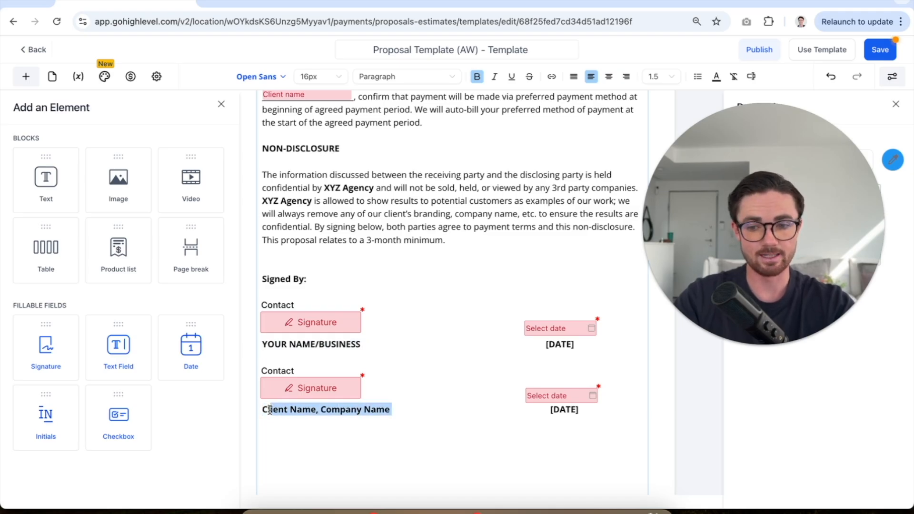
{"action": "left_click", "coordinate": [315, 408]}
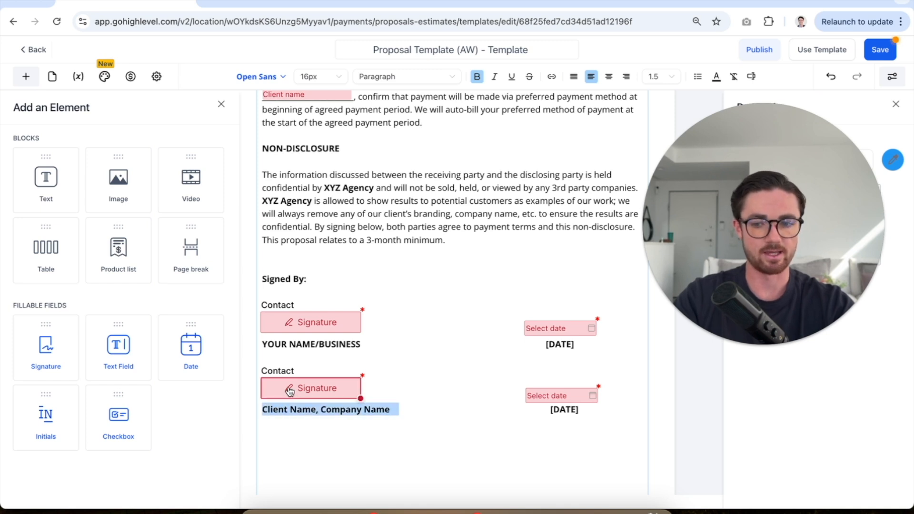
{"action": "left_click", "coordinate": [221, 104]}
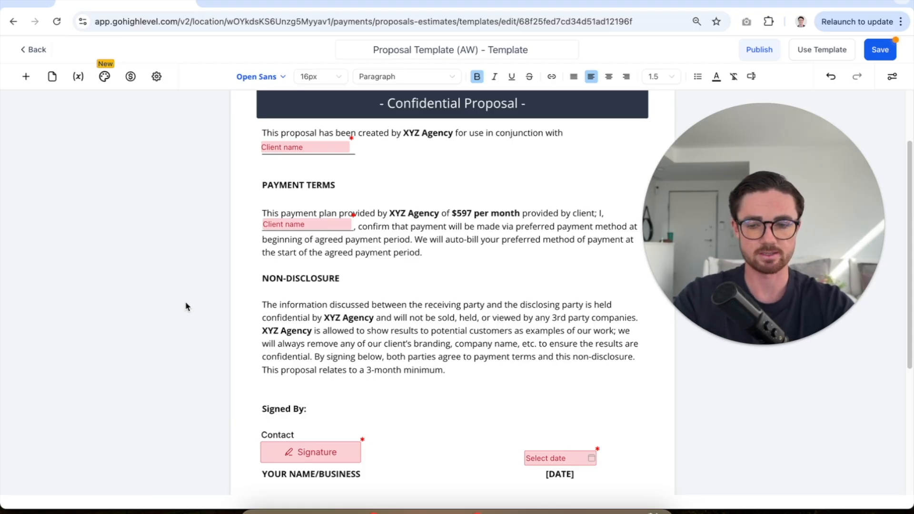
Set yourself as the signer of the agency's top signature field.
{"action": "left_click", "coordinate": [310, 452]}
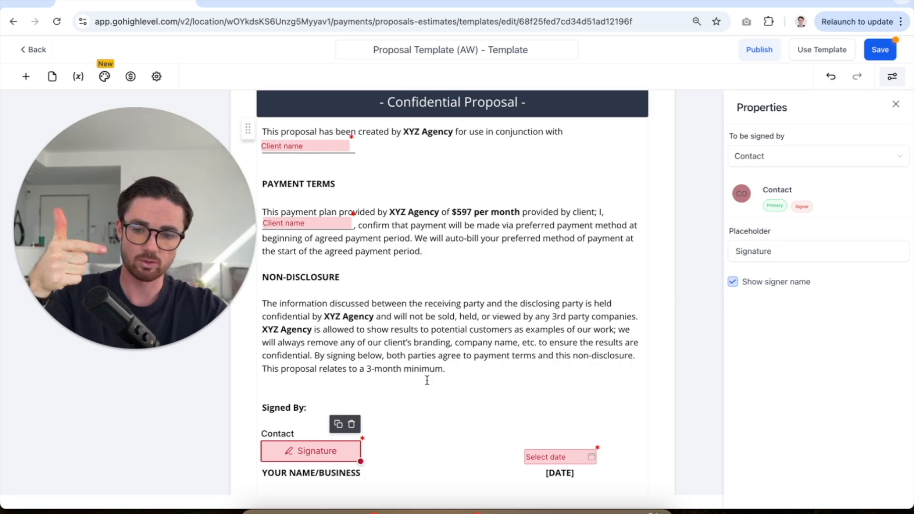
{"action": "scroll", "scroll_direction": "down", "scroll_amount": 3}
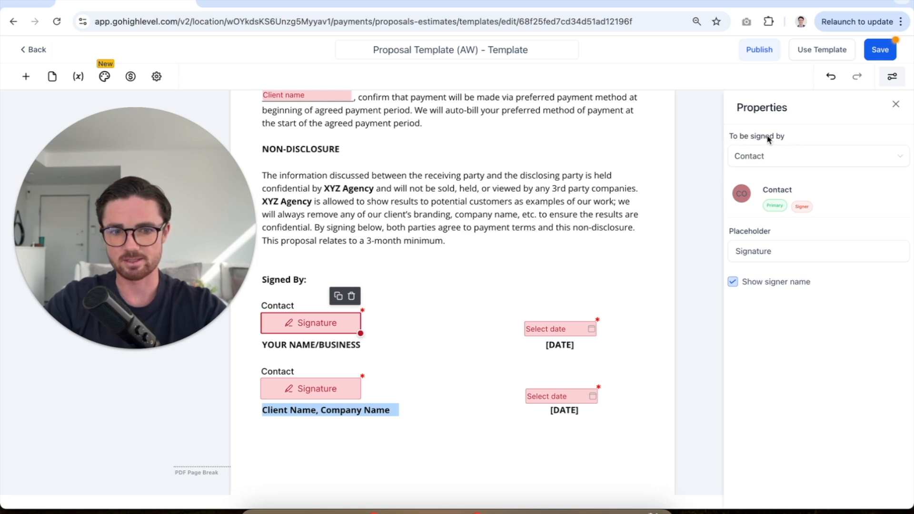
{"action": "left_click", "coordinate": [816, 155]}
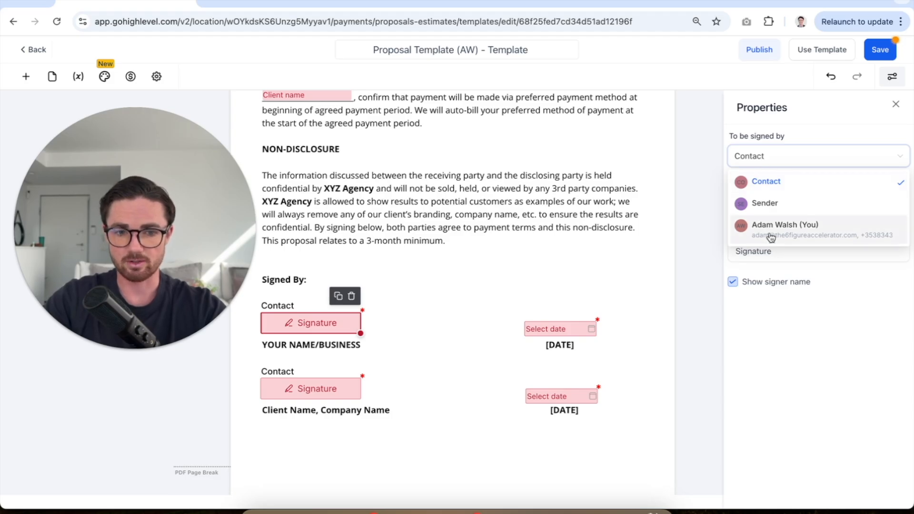
{"action": "left_click", "coordinate": [784, 230]}
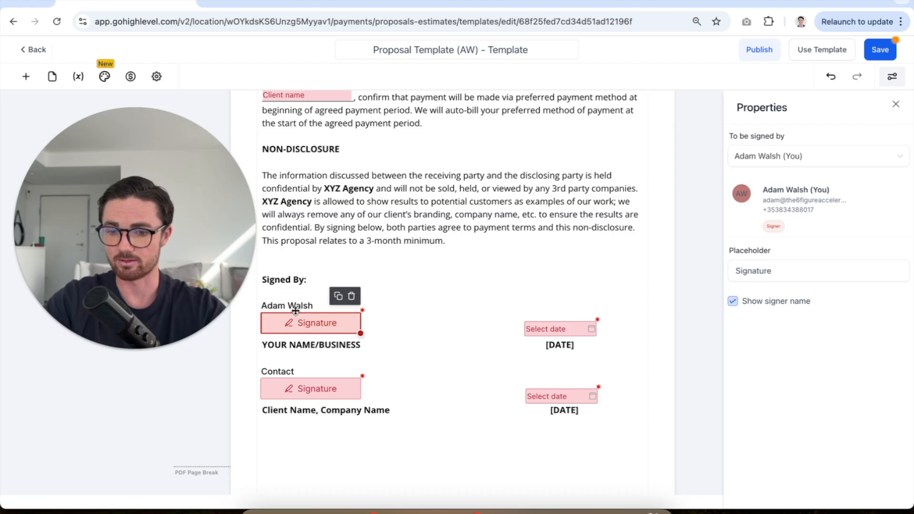
{"action": "left_click", "coordinate": [311, 323]}
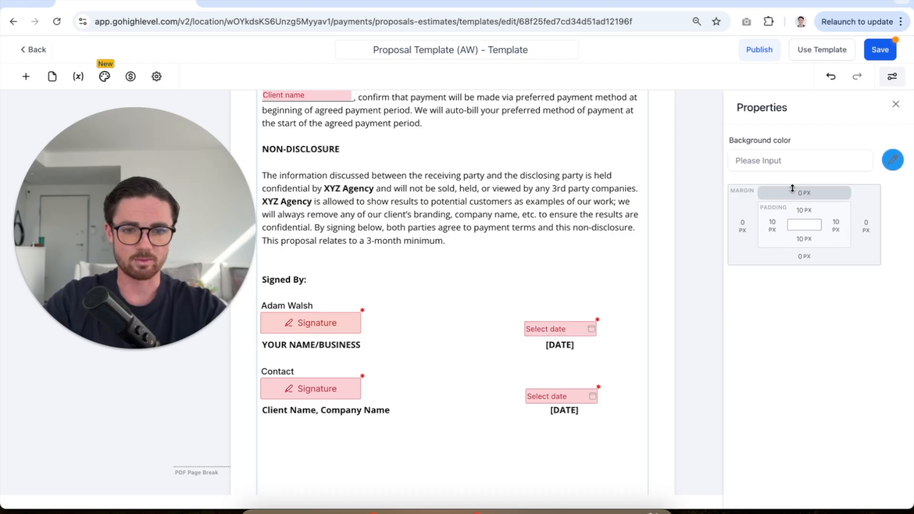
Review the date and client signature fields, then start a draft proposal via Use Template.
{"action": "left_click", "coordinate": [558, 328]}
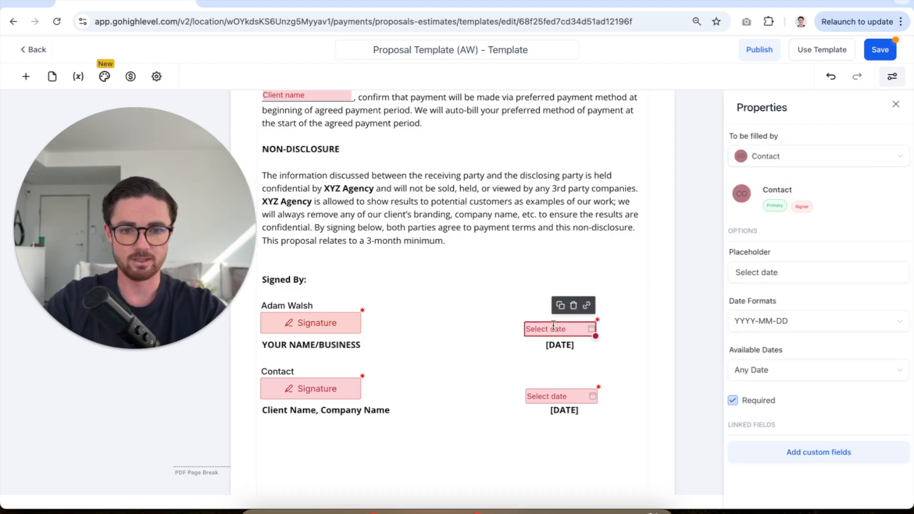
{"action": "left_click", "coordinate": [816, 155]}
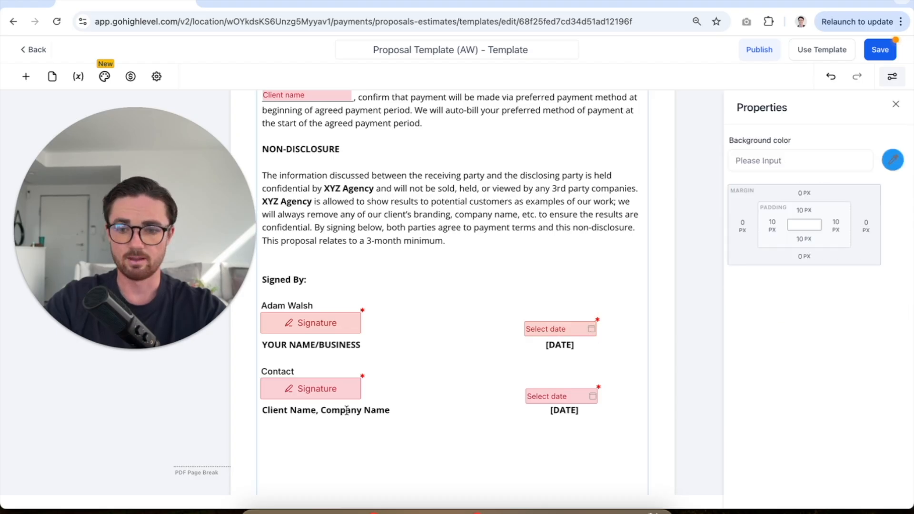
{"action": "left_click", "coordinate": [311, 389]}
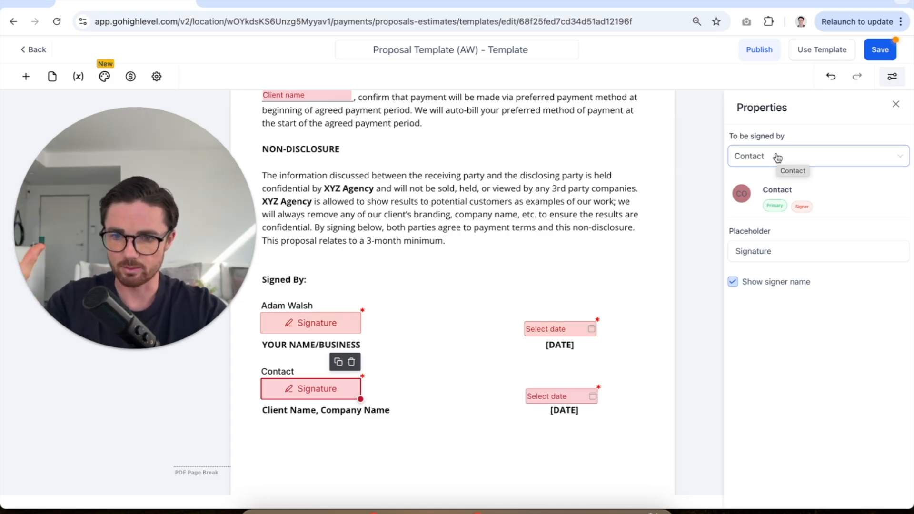
{"action": "left_click", "coordinate": [880, 49]}
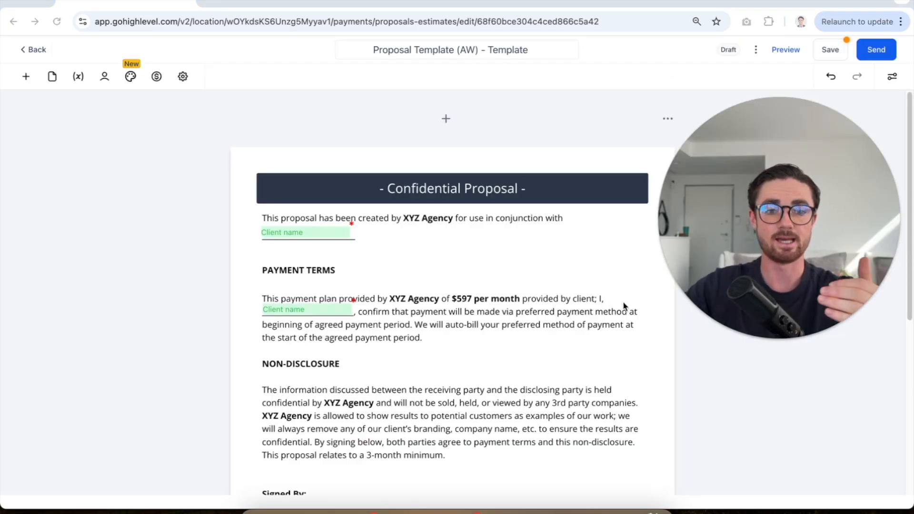
Check the Client name field's 'To be filled by' setting and save the draft proposal.
{"action": "left_click", "coordinate": [307, 232]}
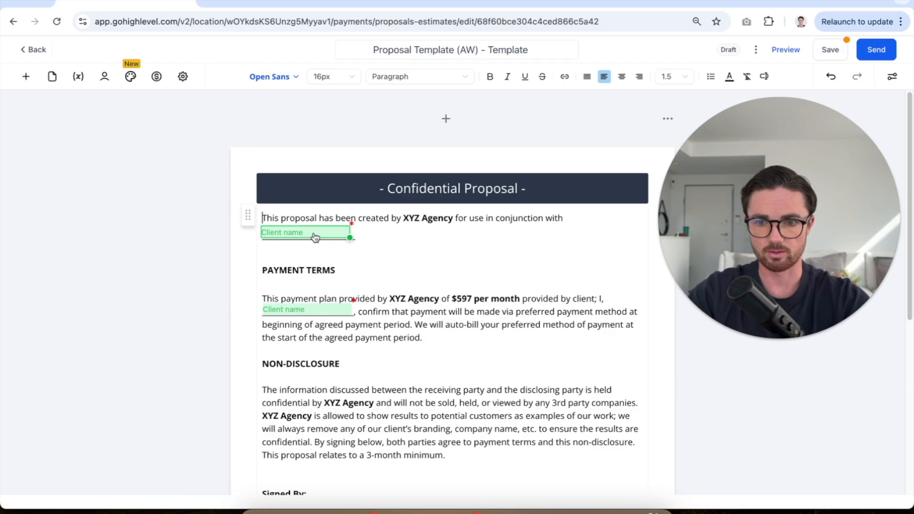
{"action": "left_click", "coordinate": [306, 232]}
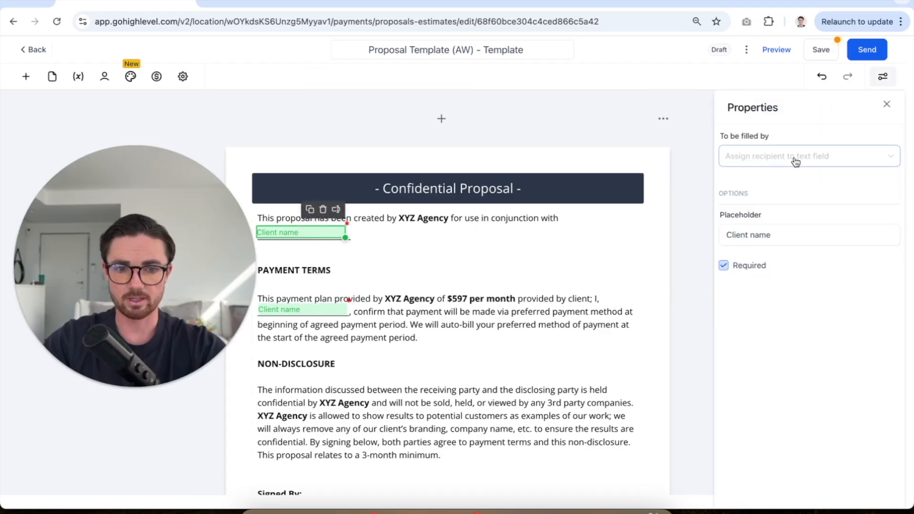
{"action": "left_click", "coordinate": [809, 155]}
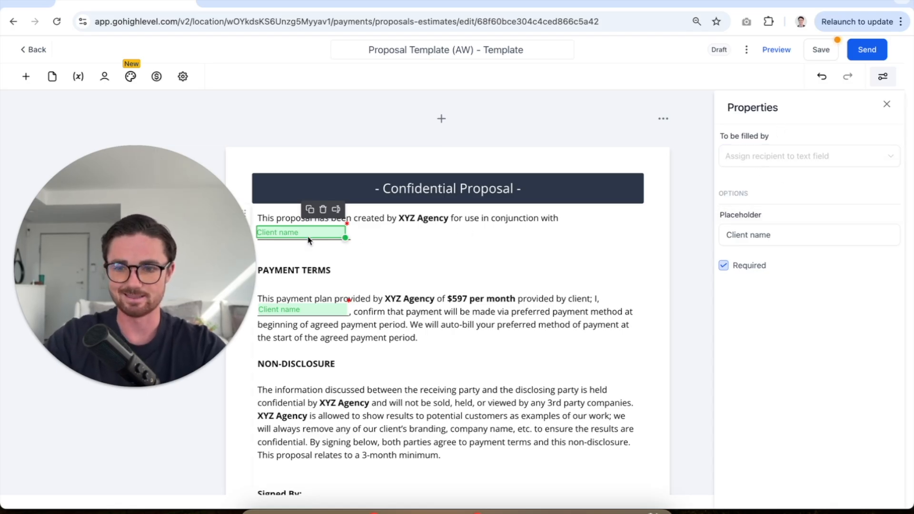
{"action": "scroll", "scroll_direction": "down", "scroll_amount": 3}
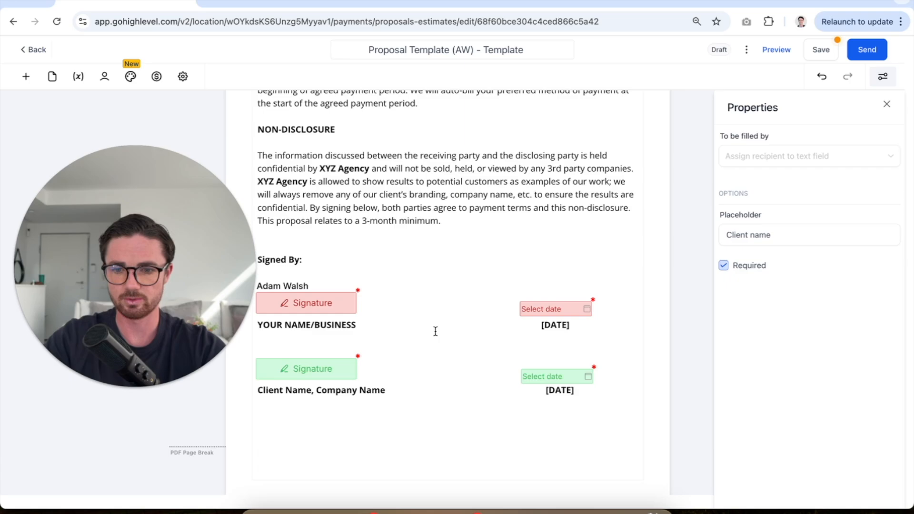
{"action": "left_click", "coordinate": [436, 332]}
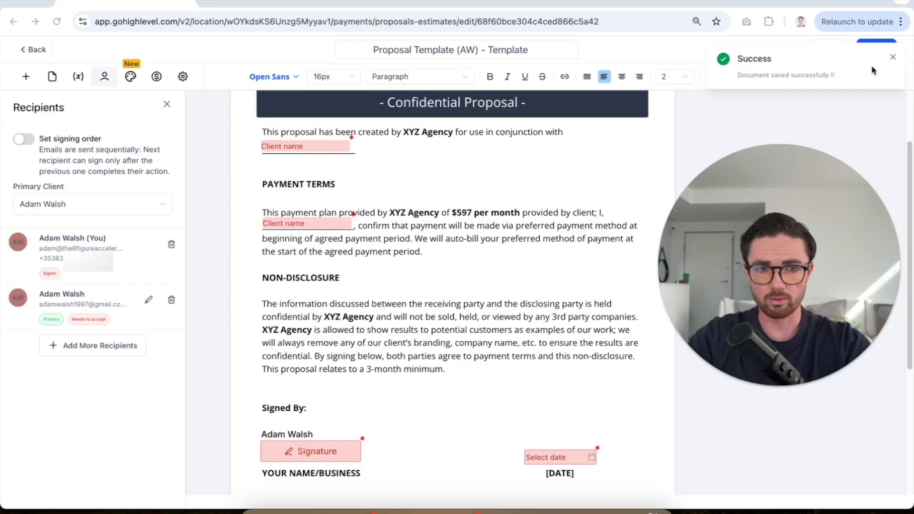
{"action": "mouse_move", "coordinate": [103, 77]}
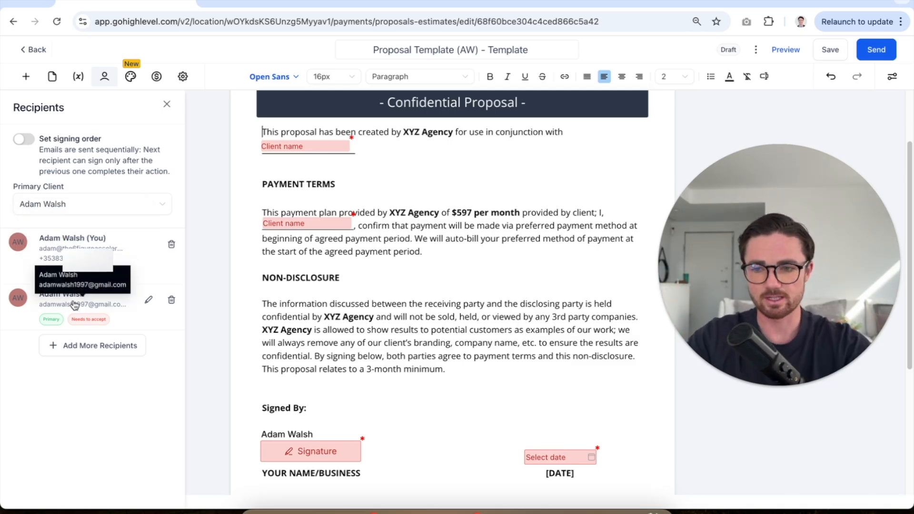
Verify the client recipient's email, then list the proposal's send options.
{"action": "left_click", "coordinate": [91, 204]}
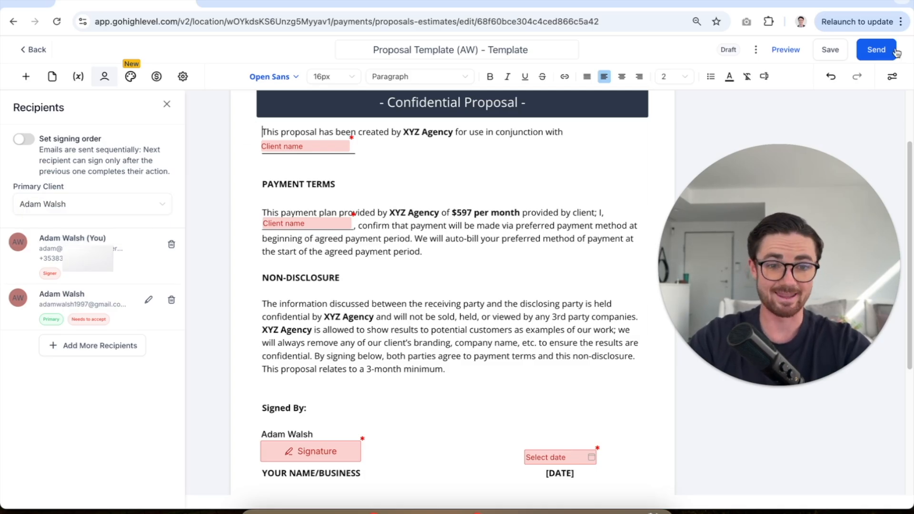
{"action": "left_click", "coordinate": [876, 50]}
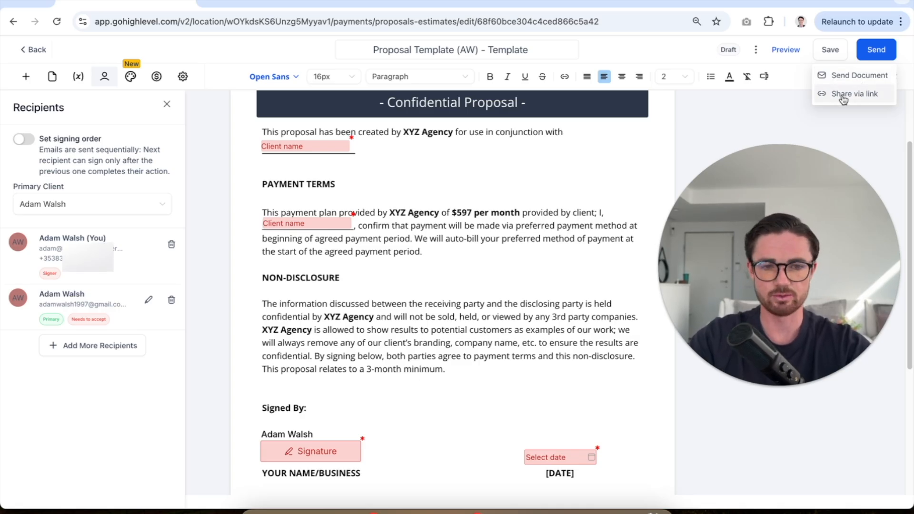
Share the proposal via individual recipient links and copy the first recipient's signing link.
{"action": "left_click", "coordinate": [857, 94]}
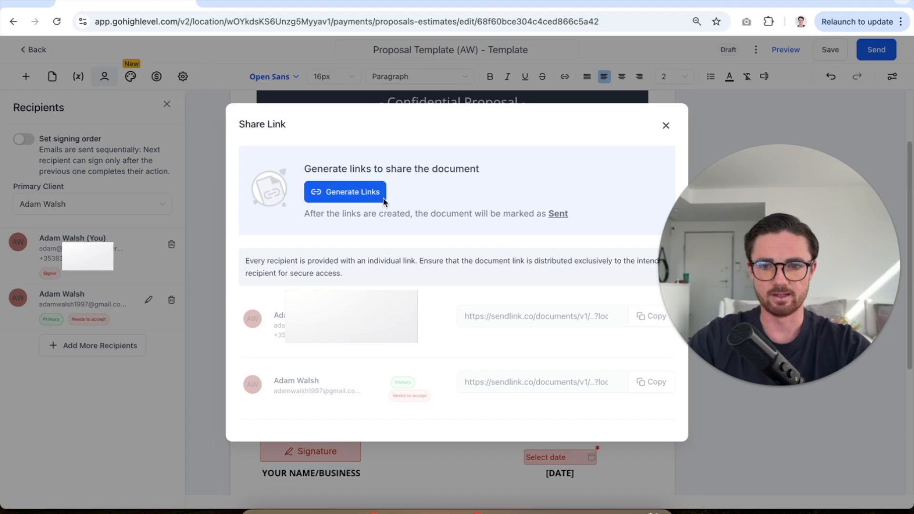
{"action": "left_click", "coordinate": [344, 192]}
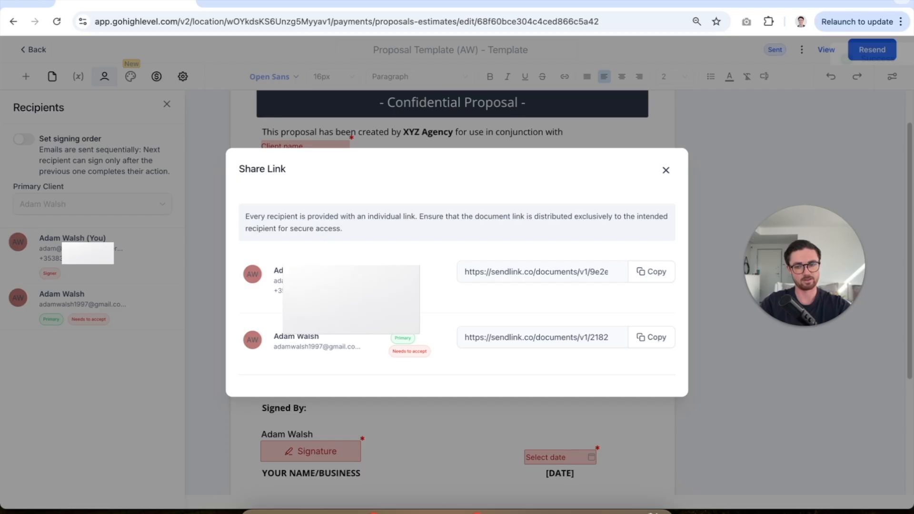
{"action": "left_click", "coordinate": [651, 272]}
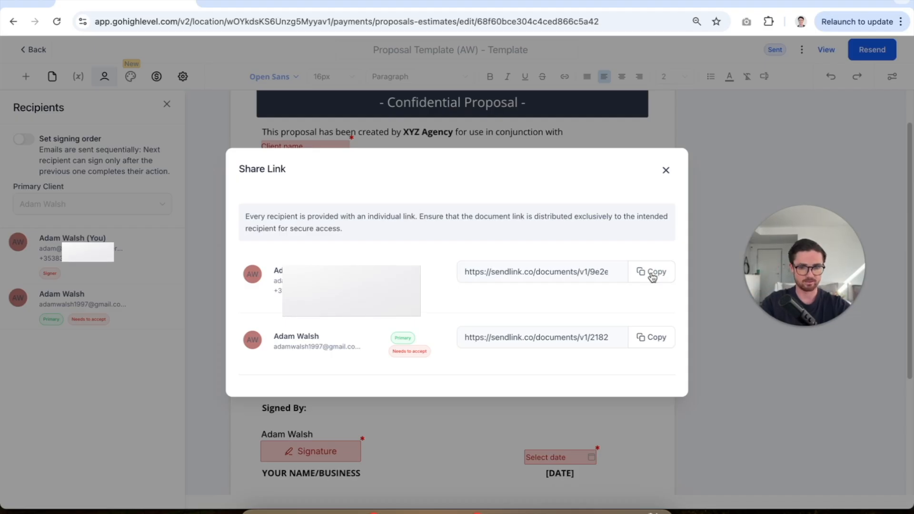
{"action": "left_click", "coordinate": [652, 271]}
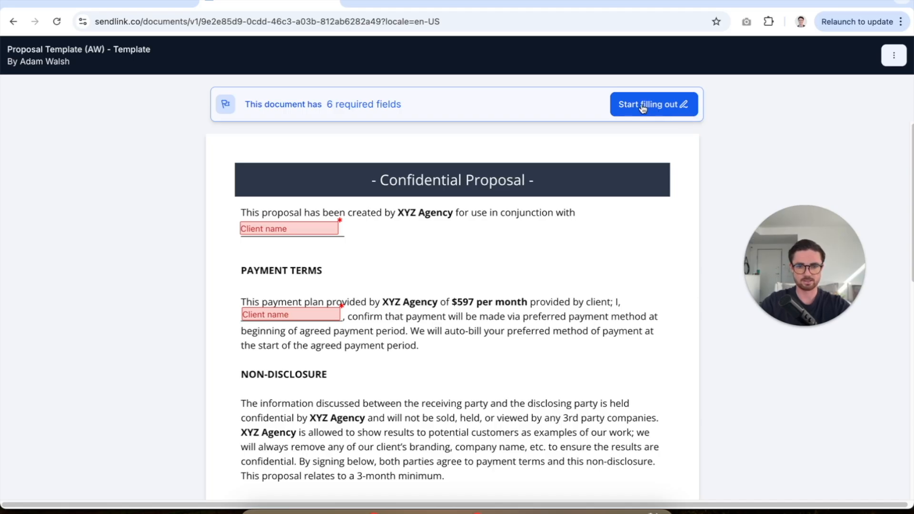
{"action": "left_click", "coordinate": [654, 104]}
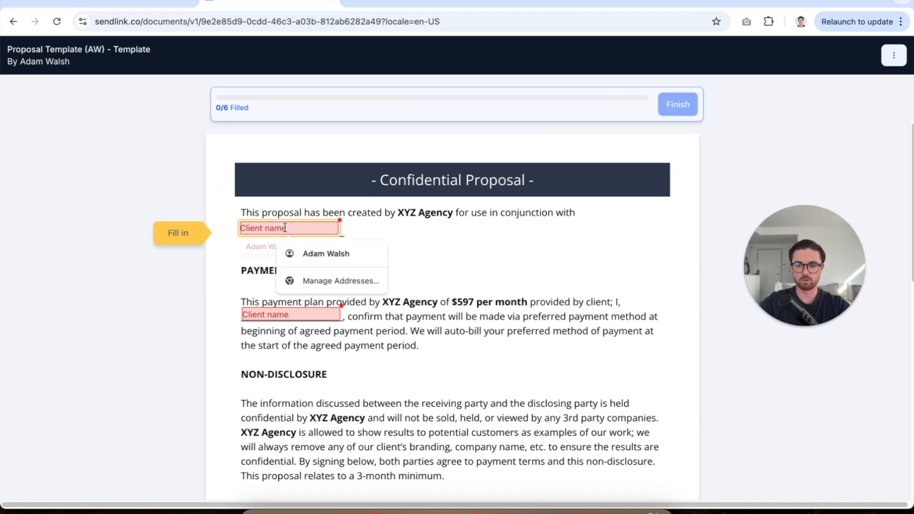
{"action": "left_click", "coordinate": [326, 253]}
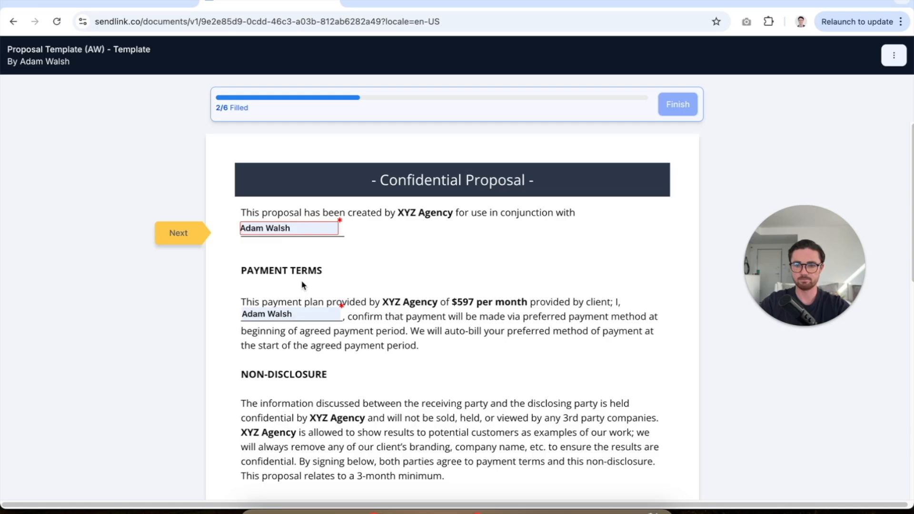
{"action": "scroll", "scroll_direction": "down", "scroll_amount": 3}
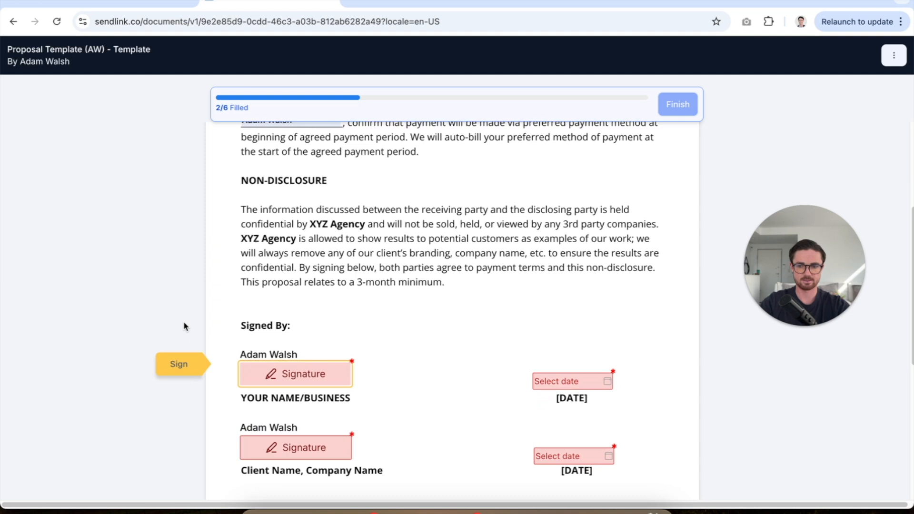
{"action": "left_click", "coordinate": [296, 373]}
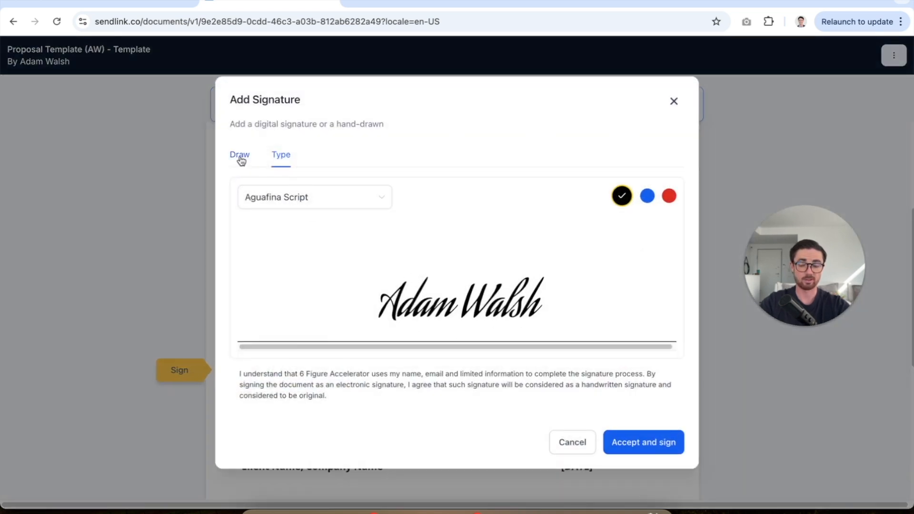
{"action": "left_click", "coordinate": [643, 442]}
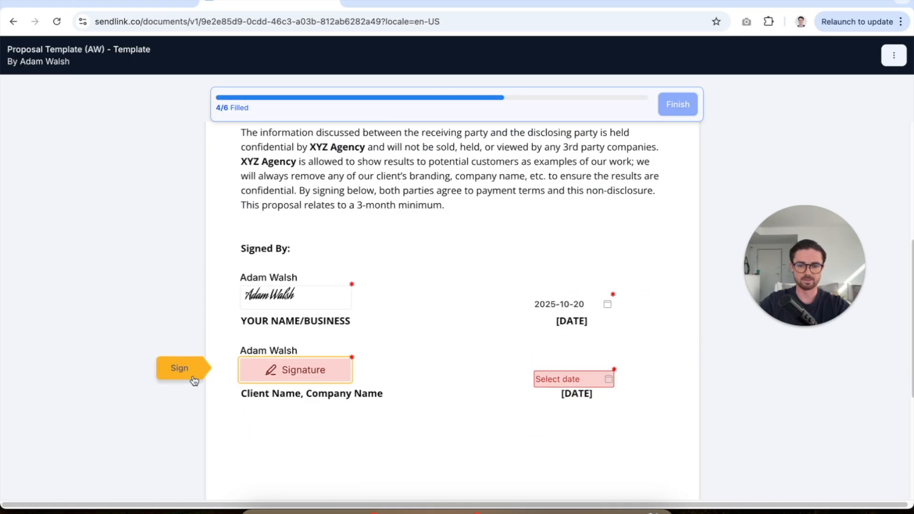
Sign the client's signature field, set its date, and finish signing the proposal.
{"action": "left_click", "coordinate": [295, 370]}
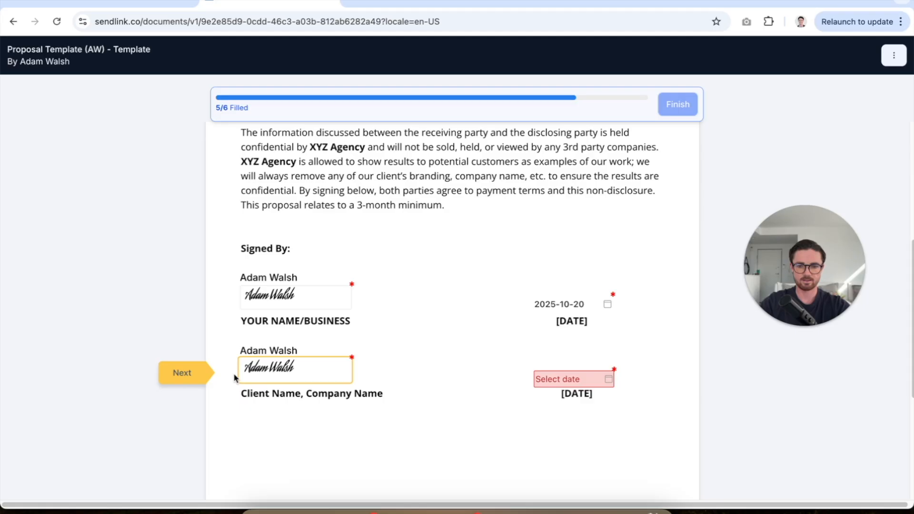
{"action": "left_click", "coordinate": [571, 379]}
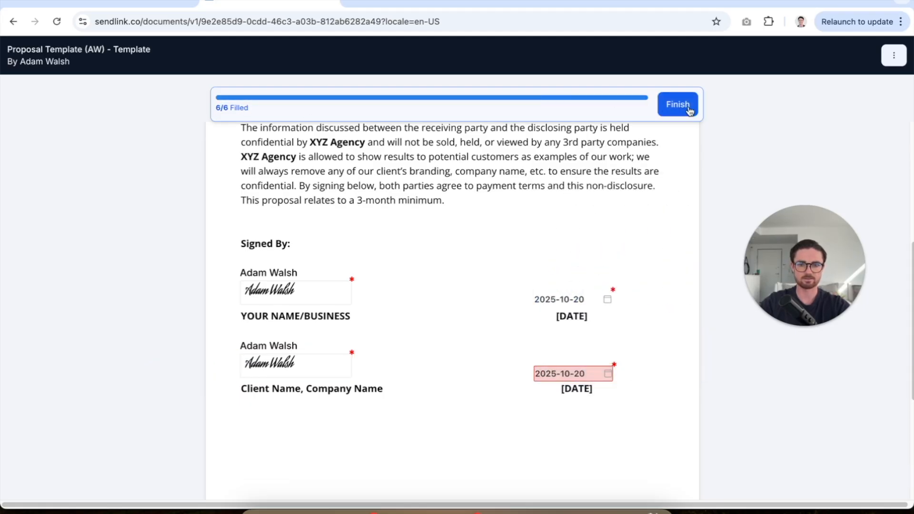
{"action": "left_click", "coordinate": [677, 105]}
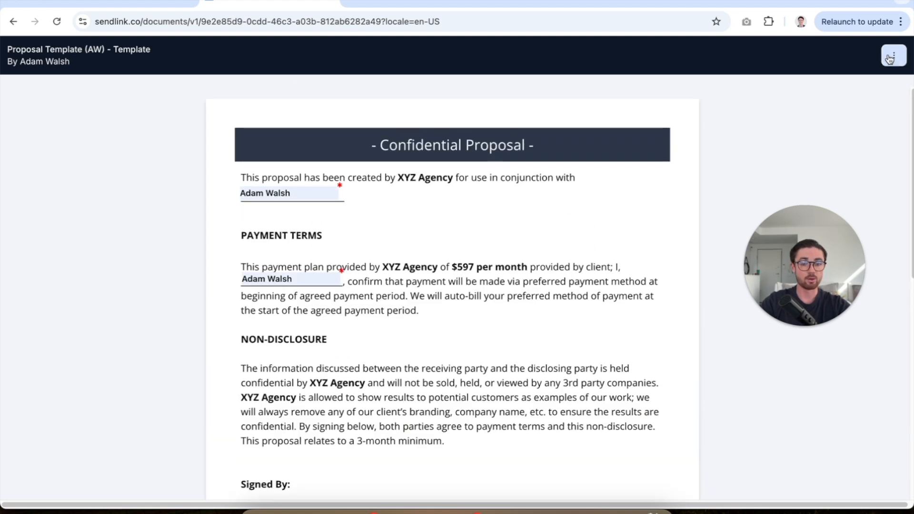
Download the signed proposal as a PDF and review its signatures in Chrome's viewer.
{"action": "left_click", "coordinate": [894, 55]}
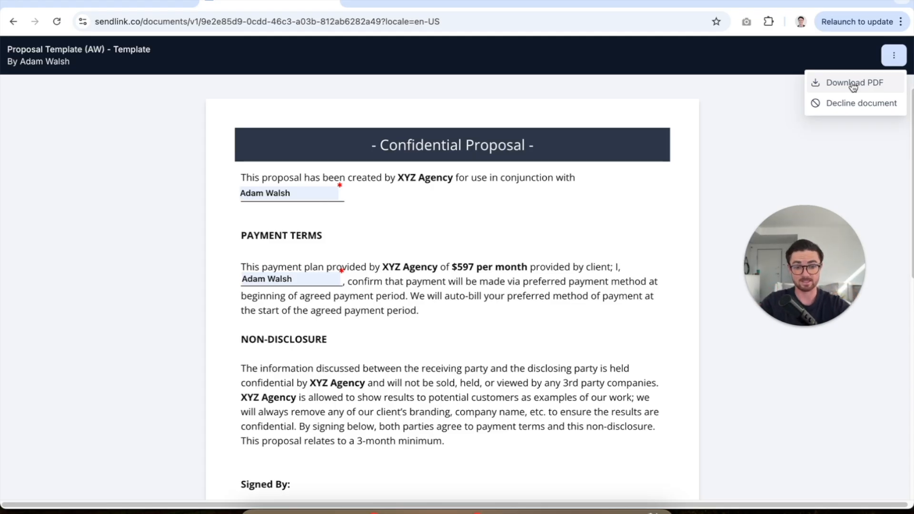
{"action": "left_click", "coordinate": [857, 82]}
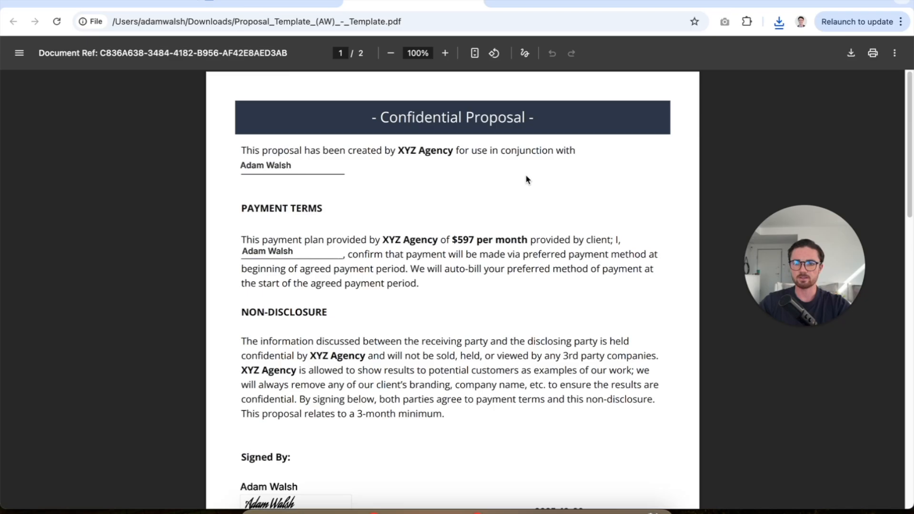
{"action": "mouse_move", "coordinate": [558, 184]}
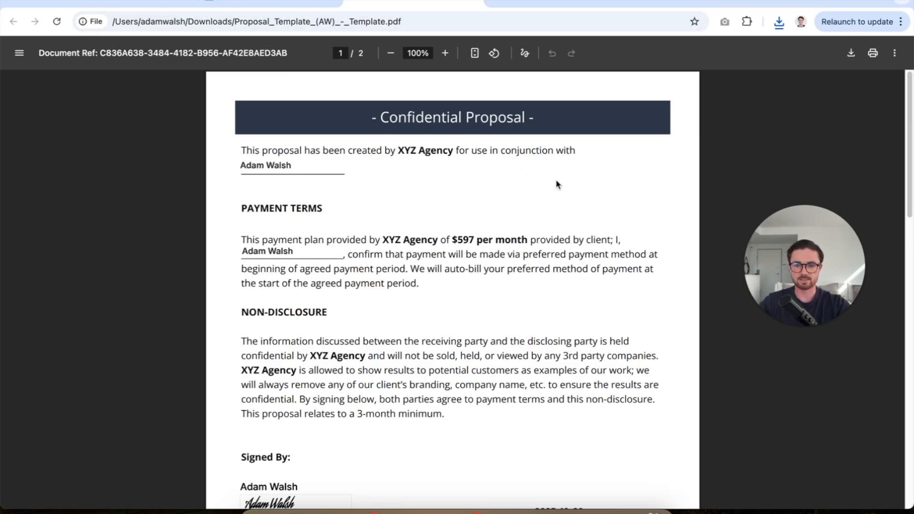
{"action": "scroll", "scroll_direction": "down", "scroll_amount": 3}
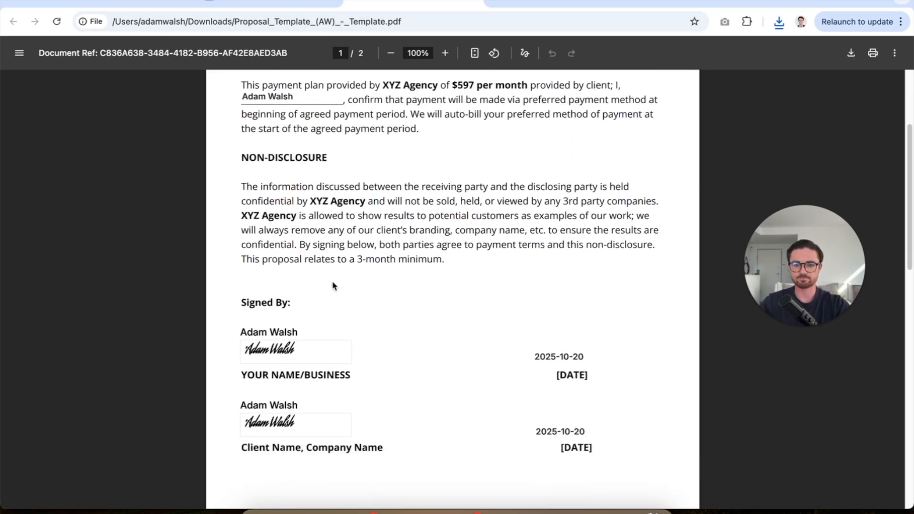
{"action": "double_click", "coordinate": [335, 201]}
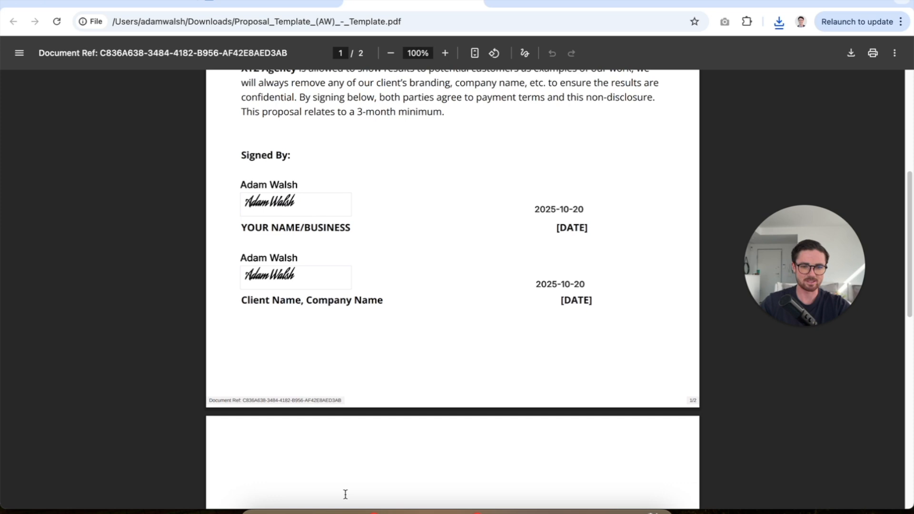
{"action": "scroll", "scroll_direction": "up", "scroll_amount": 3}
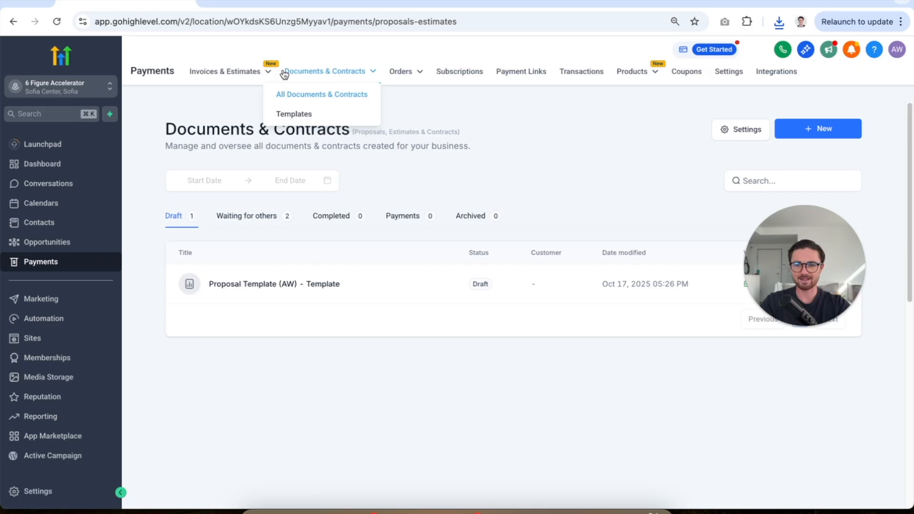
{"action": "mouse_move", "coordinate": [347, 98]}
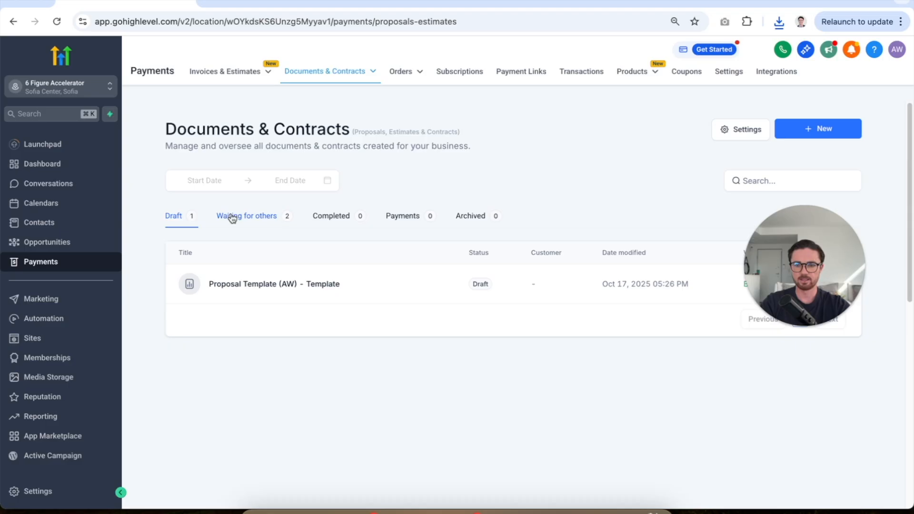
List documents Waiting for others and check the sent proposal's row actions.
{"action": "left_click", "coordinate": [246, 216]}
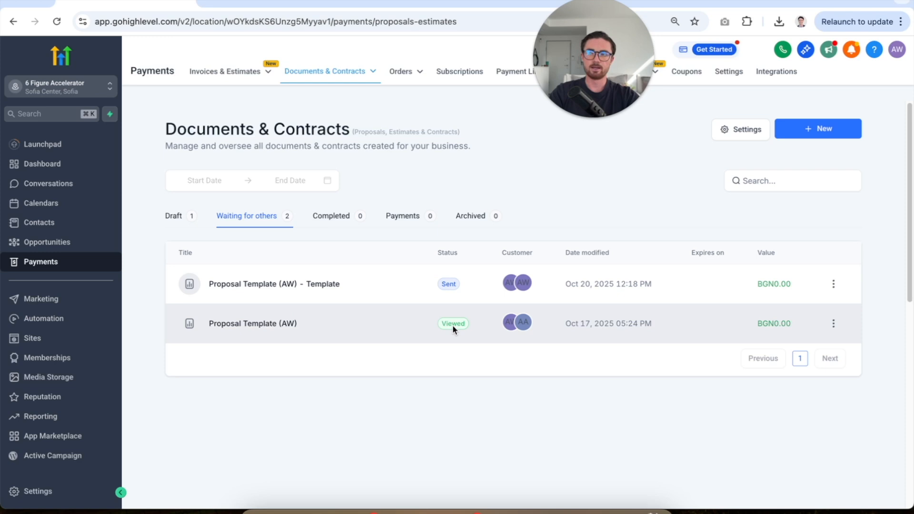
{"action": "mouse_move", "coordinate": [449, 373]}
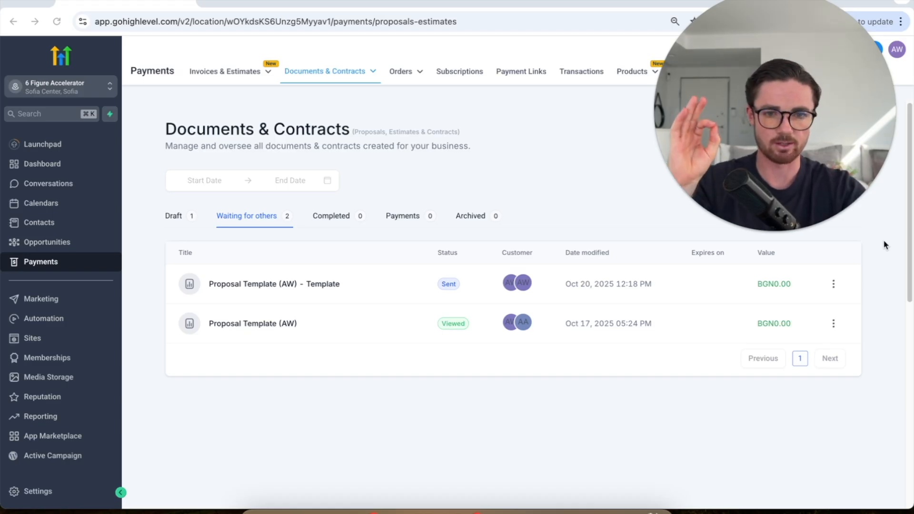
{"action": "left_click", "coordinate": [833, 283]}
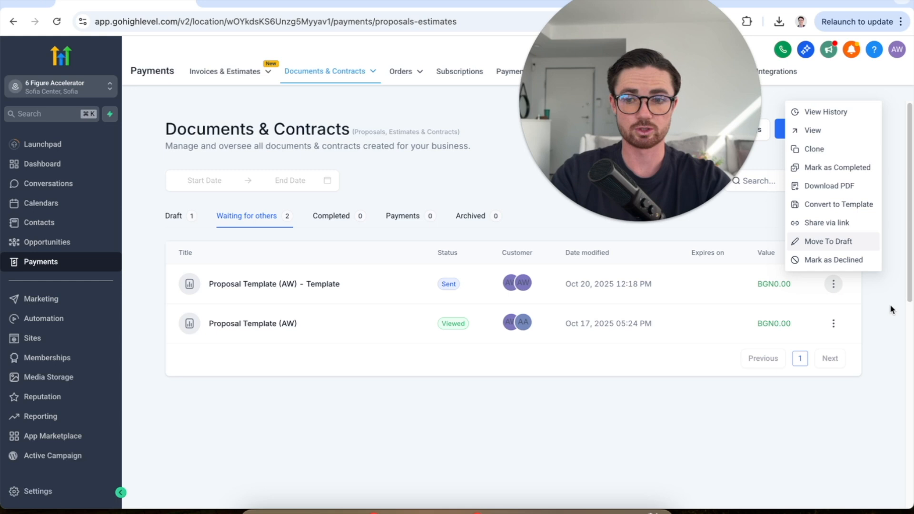
{"action": "left_click", "coordinate": [326, 72]}
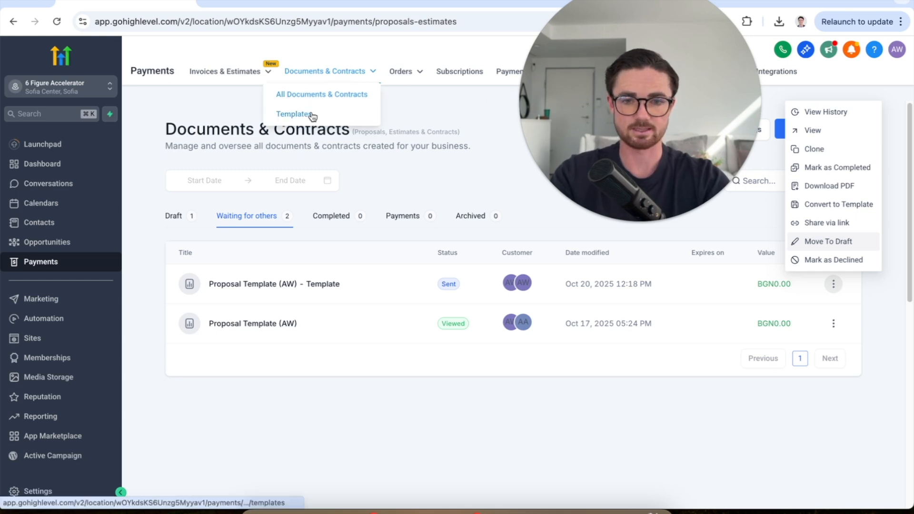